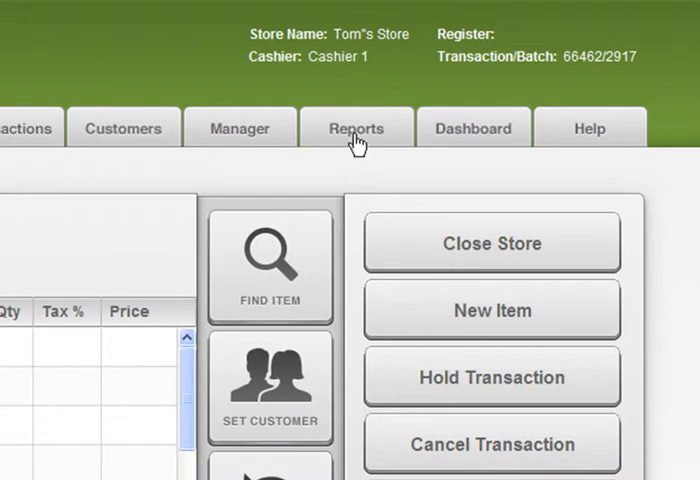
Step: View the Item Report By Dollars options from the Reports list
{"action": "left_click", "coordinate": [356, 128]}
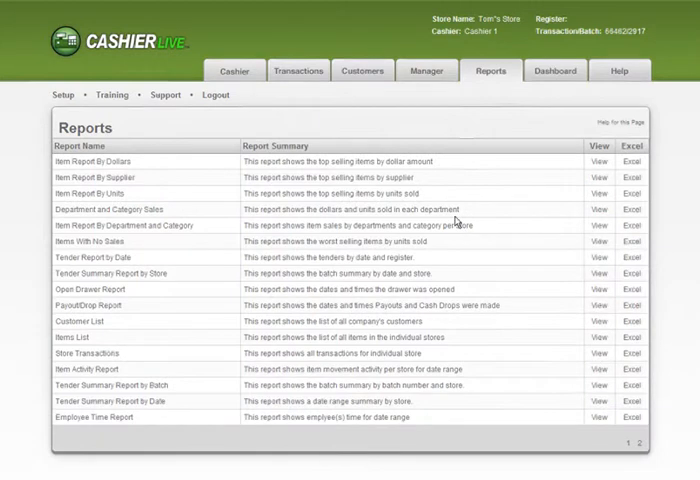
{"action": "mouse_move", "coordinate": [456, 222]}
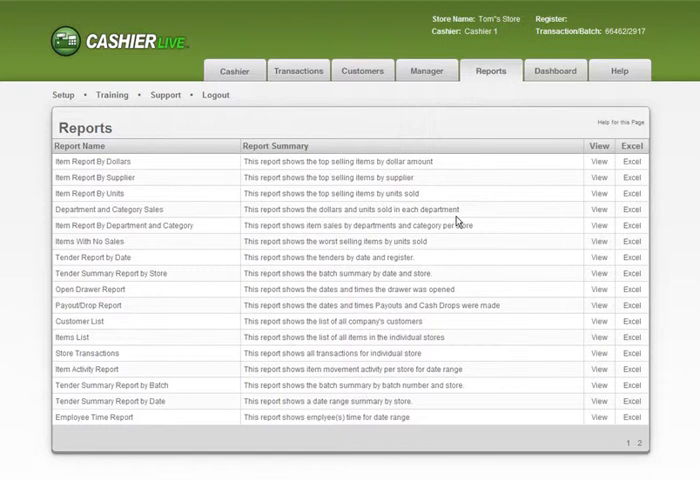
{"action": "mouse_move", "coordinate": [184, 180]}
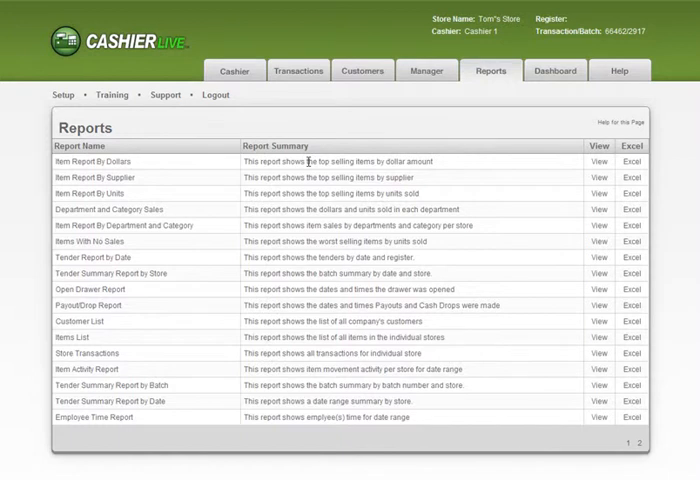
{"action": "mouse_move", "coordinate": [588, 176]}
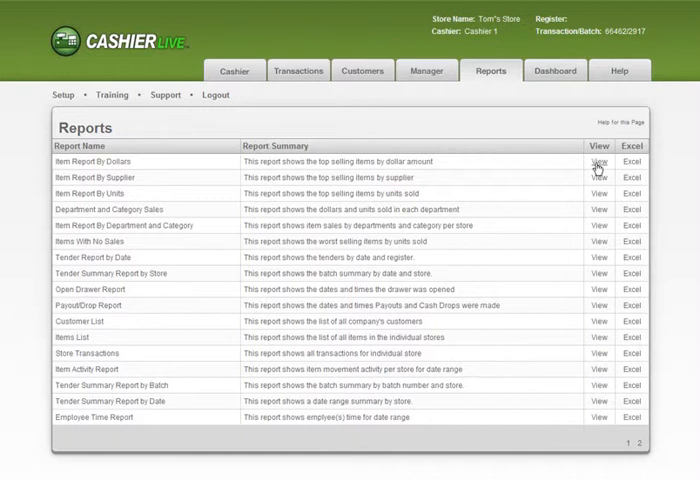
{"action": "mouse_move", "coordinate": [390, 160]}
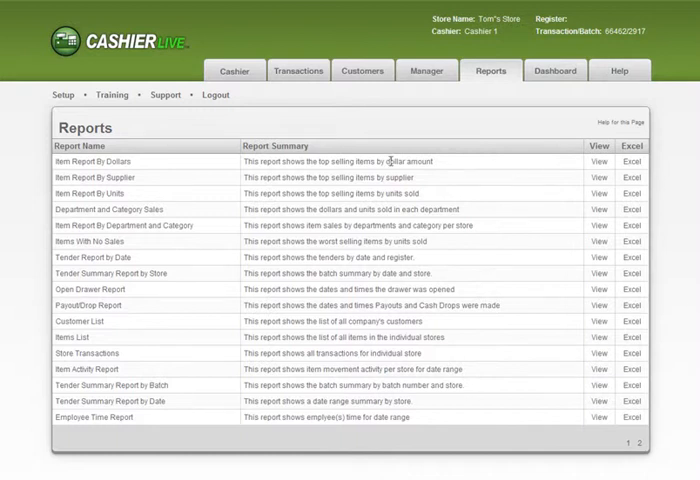
{"action": "left_click", "coordinate": [596, 160]}
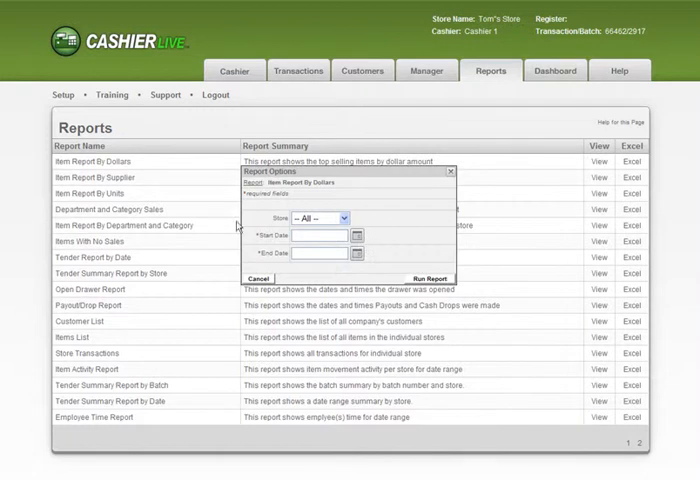
Step: Choose March 1, 2011 from the calendar as the report's start date
{"action": "left_click", "coordinate": [356, 232]}
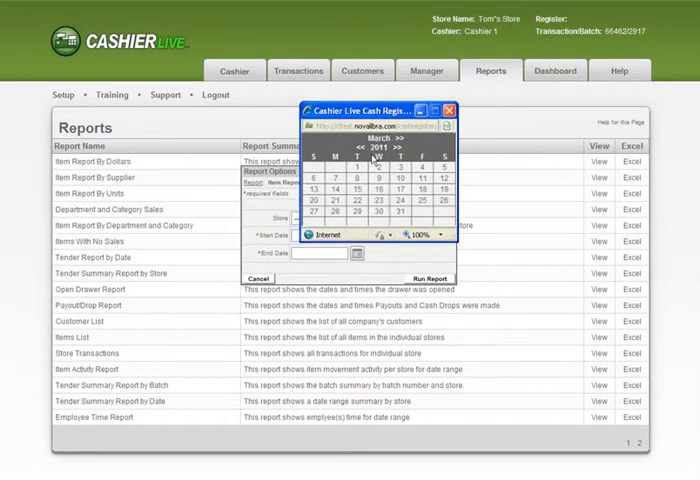
{"action": "mouse_move", "coordinate": [364, 166]}
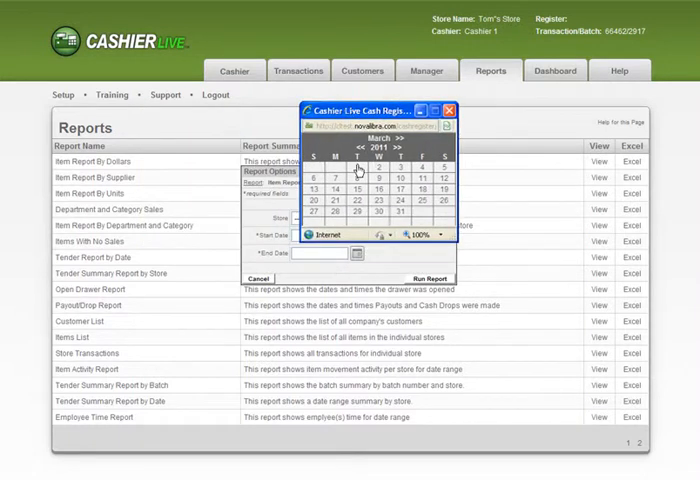
{"action": "left_click", "coordinate": [376, 168]}
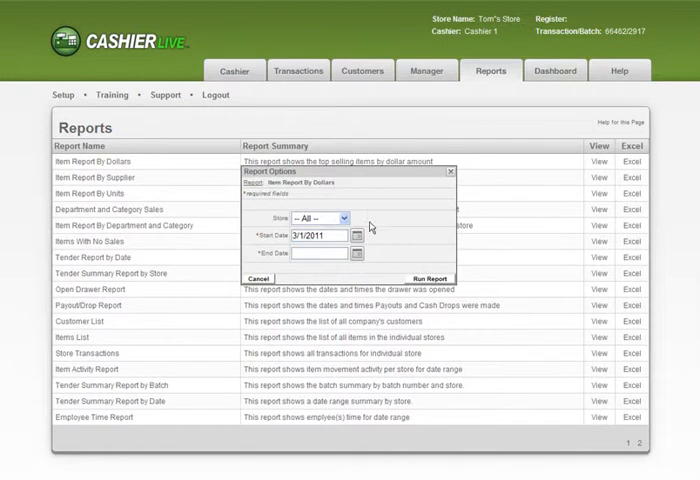
{"action": "mouse_move", "coordinate": [328, 250]}
{"action": "type", "text": "3/31/2011"}
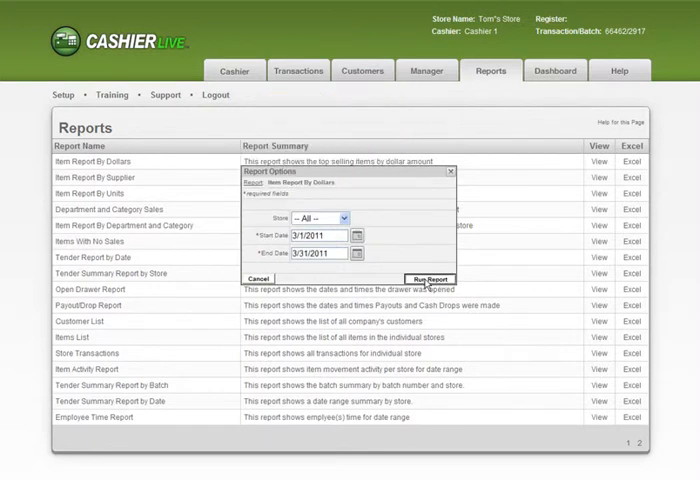
Step: Run the Item Report By Dollars for all stores, 3/1/2011–3/31/2011, in a popup window
{"action": "left_click", "coordinate": [428, 280]}
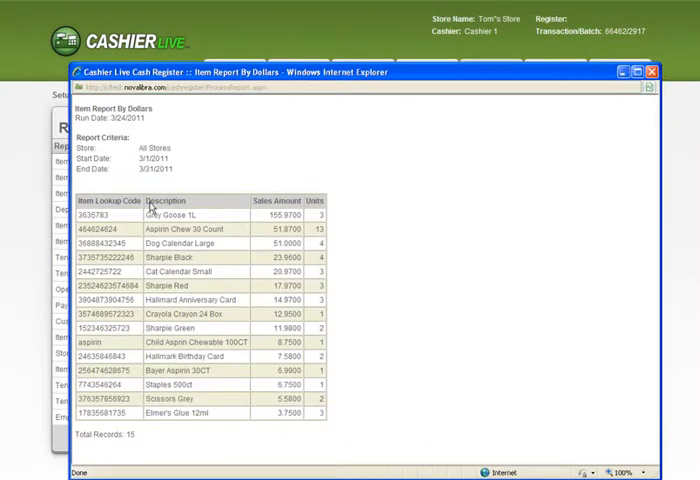
{"action": "mouse_move", "coordinate": [136, 128]}
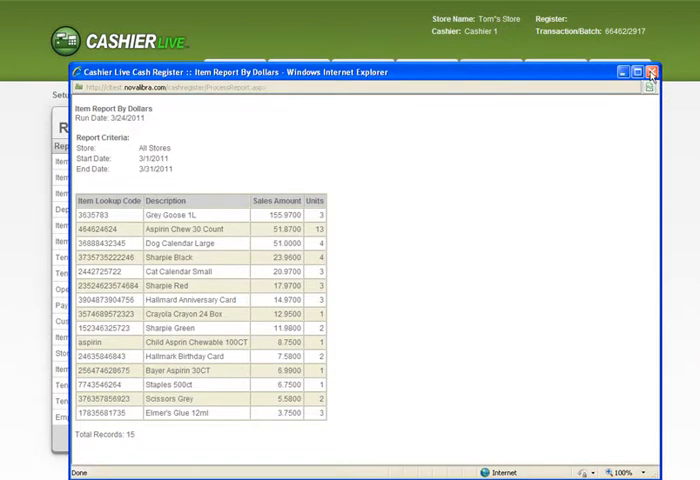
Step: Close the results and start an Excel export of Item Report By Dollars, choosing its end date
{"action": "left_click", "coordinate": [658, 72]}
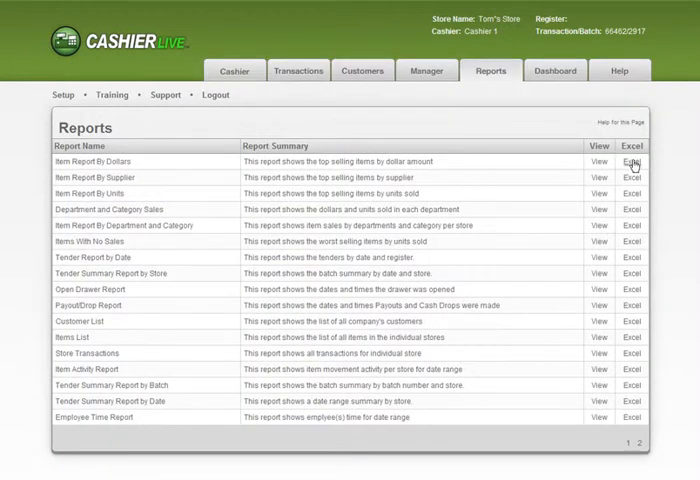
{"action": "left_click", "coordinate": [632, 160]}
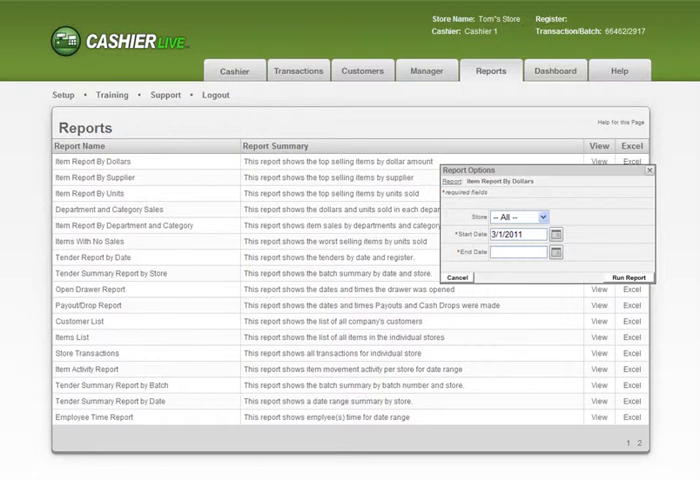
{"action": "left_click", "coordinate": [554, 252]}
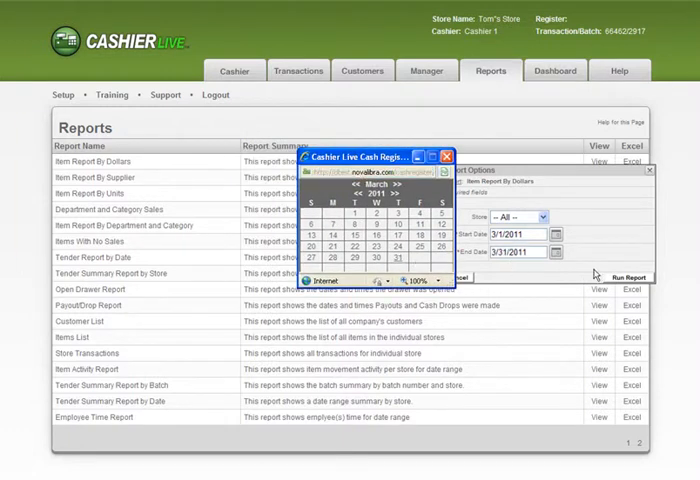